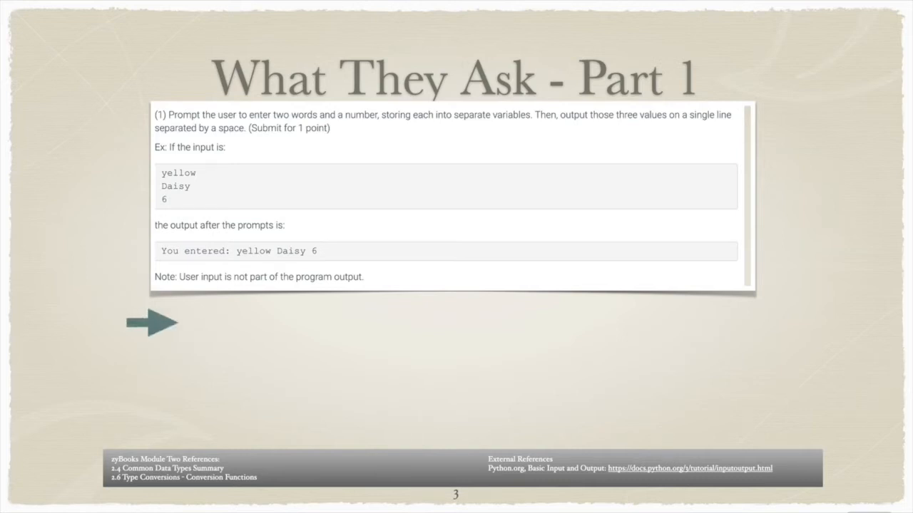
mouse_move(151, 322)
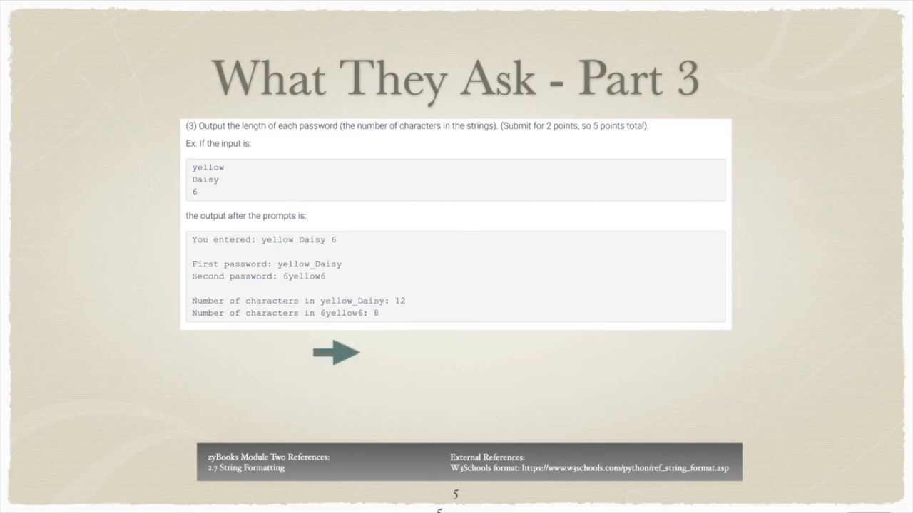
mouse_move(336, 352)
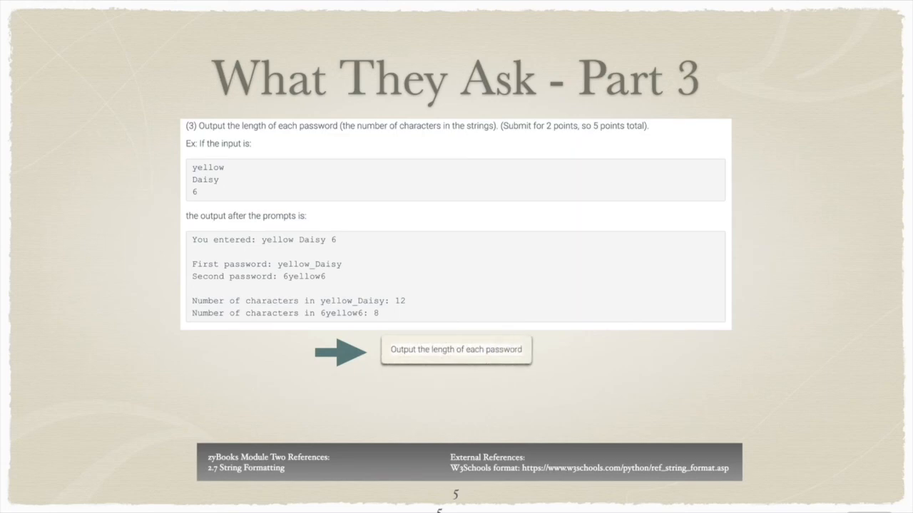
Step: Reveal the callouts 'Output the length of each password' and 'Requires 2 print() statements'
click(456, 349)
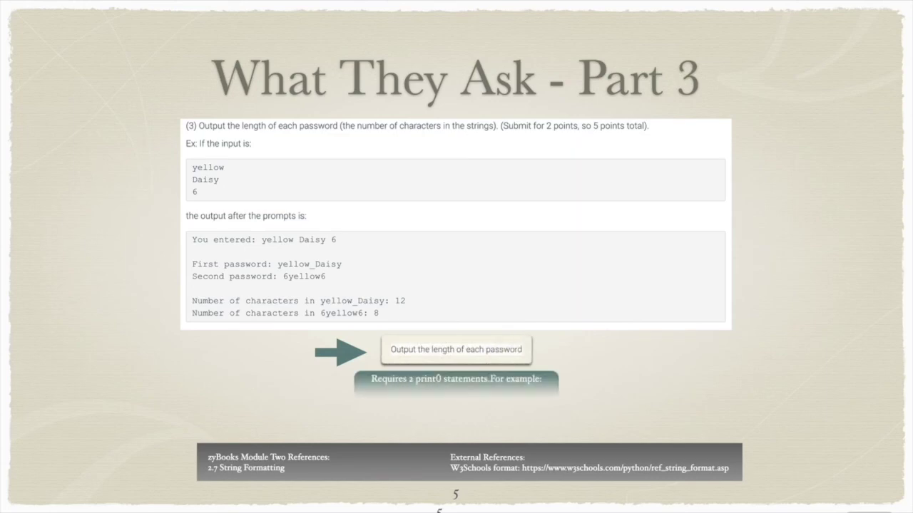